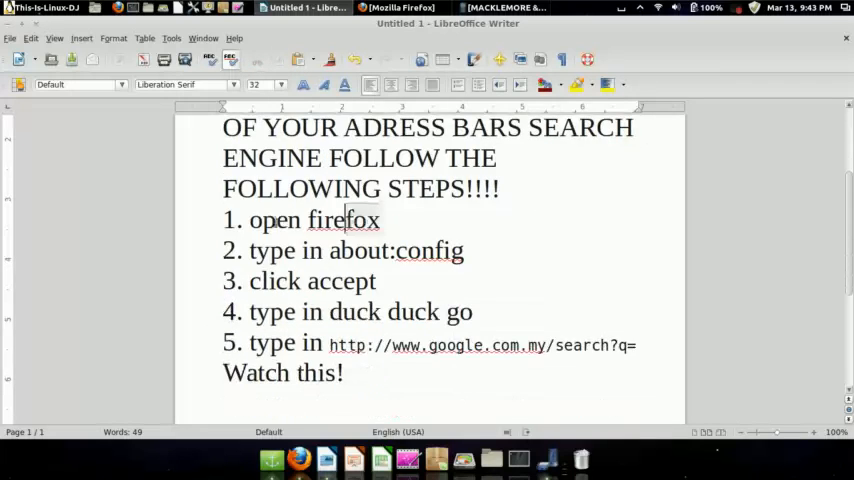
- Check the Writer notes, then enter about:config into the Firefox address bar
{"action": "left_click", "coordinate": [398, 8]}
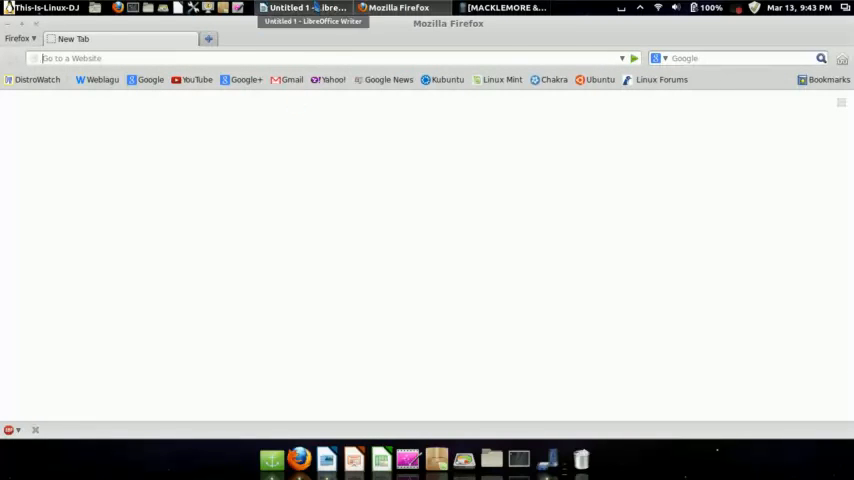
{"action": "left_click", "coordinate": [304, 8]}
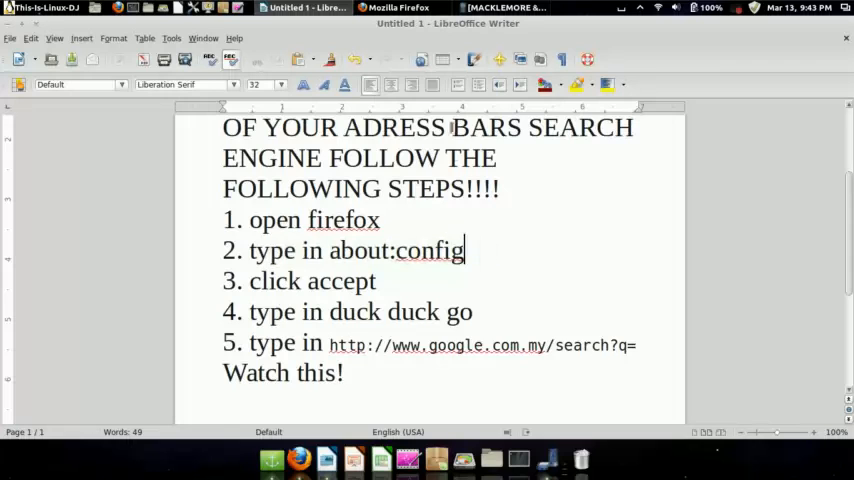
{"action": "left_click", "coordinate": [398, 8]}
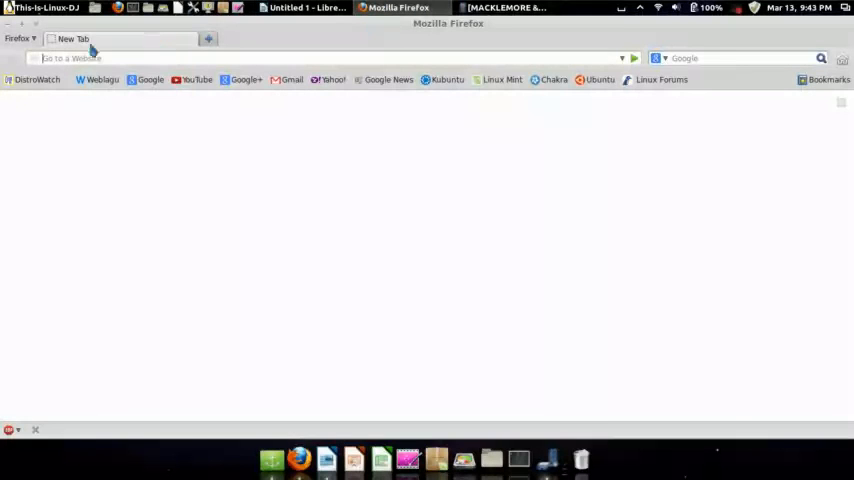
{"action": "type", "text": "about:confi"}
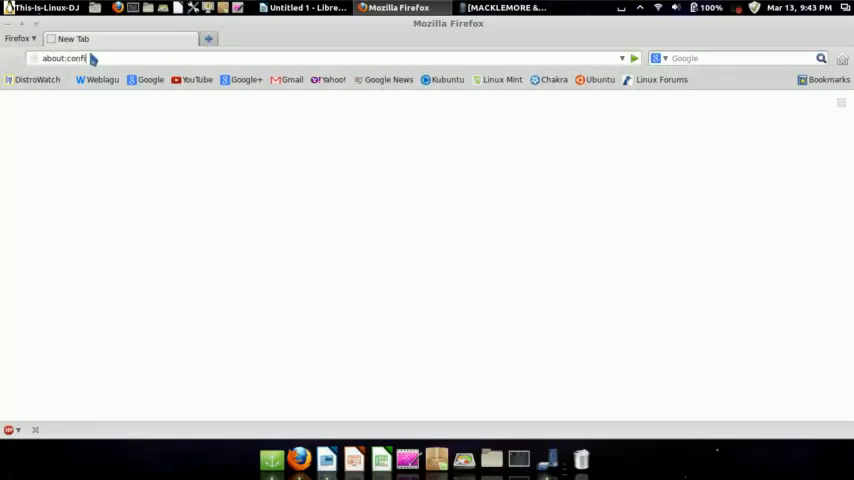
- Load about:config and accept the 'I'll be careful, I promise!' warranty warning
{"action": "key", "text": "BackSpace"}
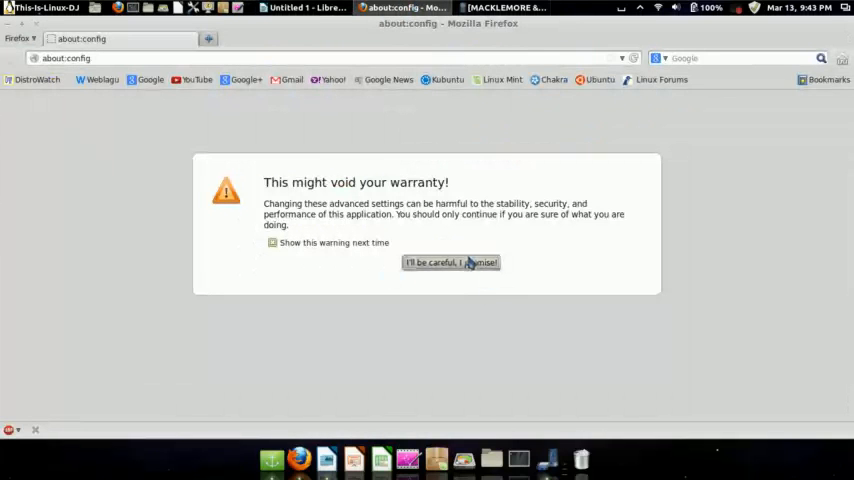
{"action": "left_click", "coordinate": [450, 262]}
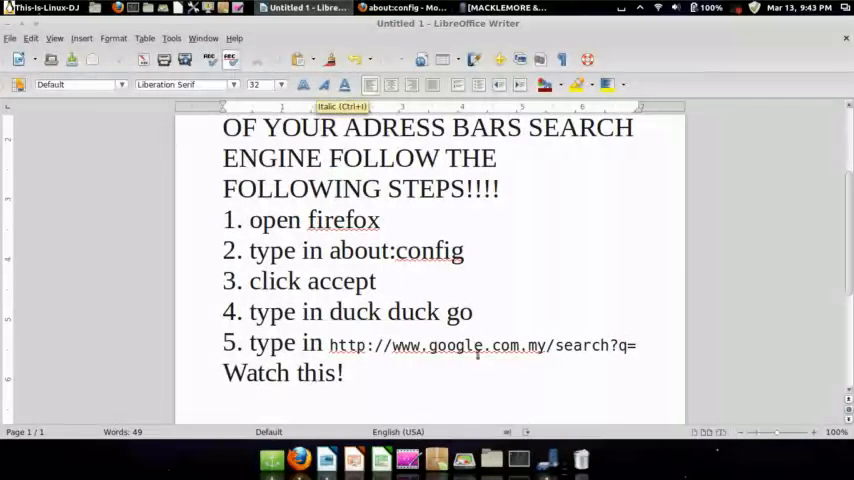
{"action": "left_click_drag", "start_coordinate": [300, 312], "coordinate": [472, 312]}
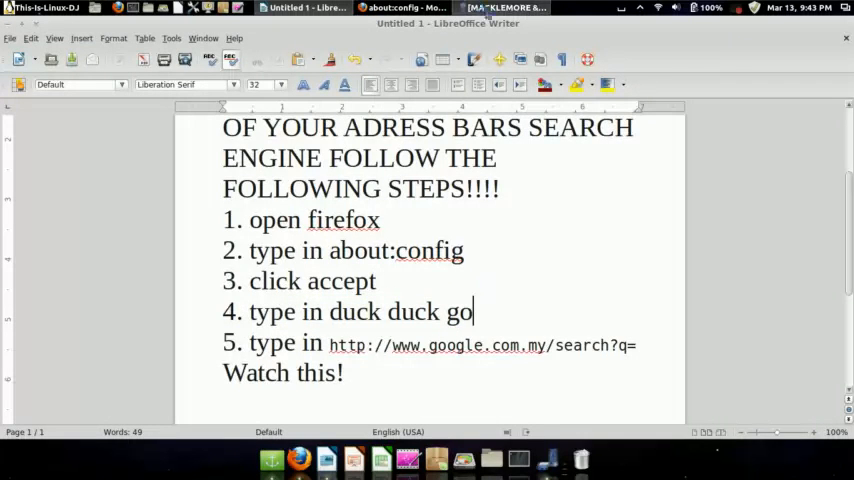
{"action": "left_click", "coordinate": [400, 8]}
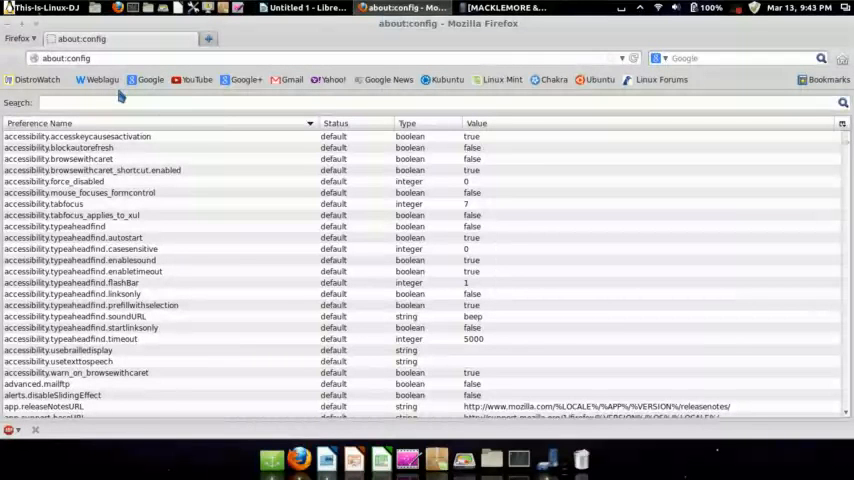
- Filter the preferences with 'duckduck' and bring up the keyword.URL value editor
{"action": "type", "text": "duckdu"}
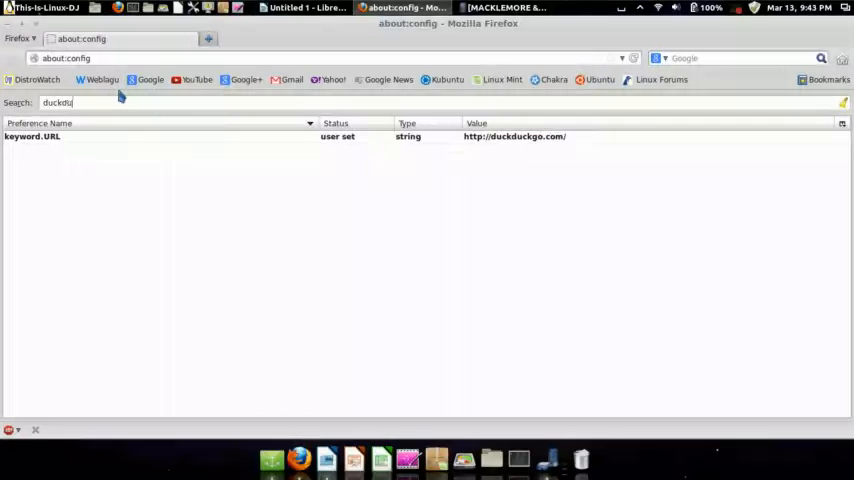
{"action": "type", "text": "k"}
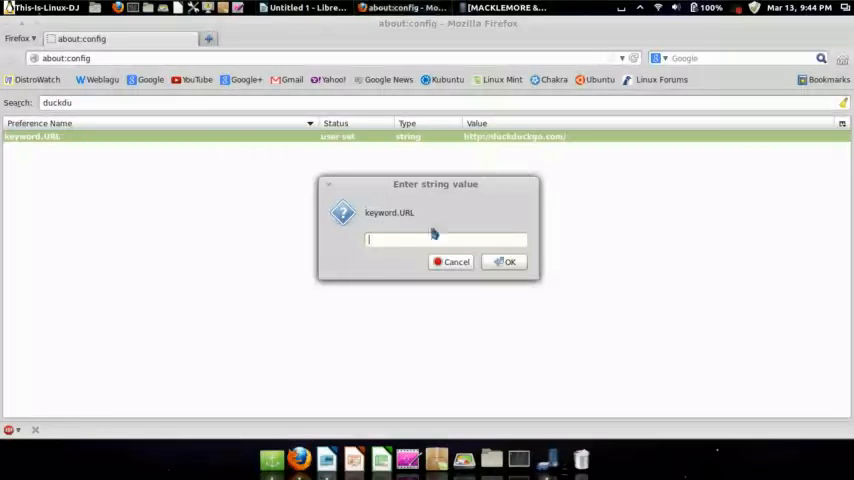
{"action": "type", "text": "http://www.google.com.my/search?q="}
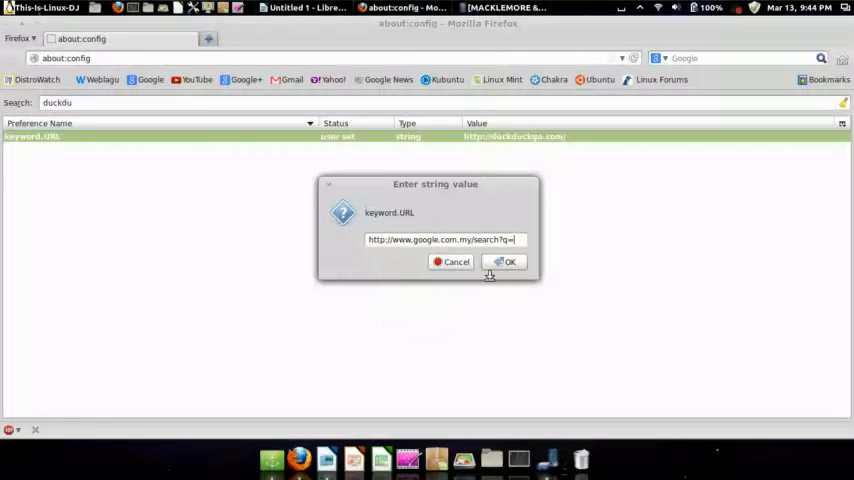
{"action": "left_click", "coordinate": [504, 260]}
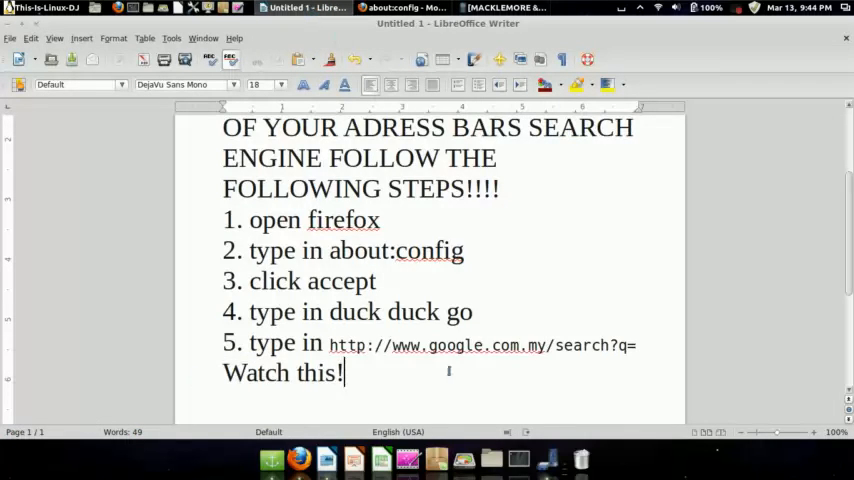
- Test the setting by entering 'news' in the address bar to get Google results
{"action": "left_click", "coordinate": [390, 8]}
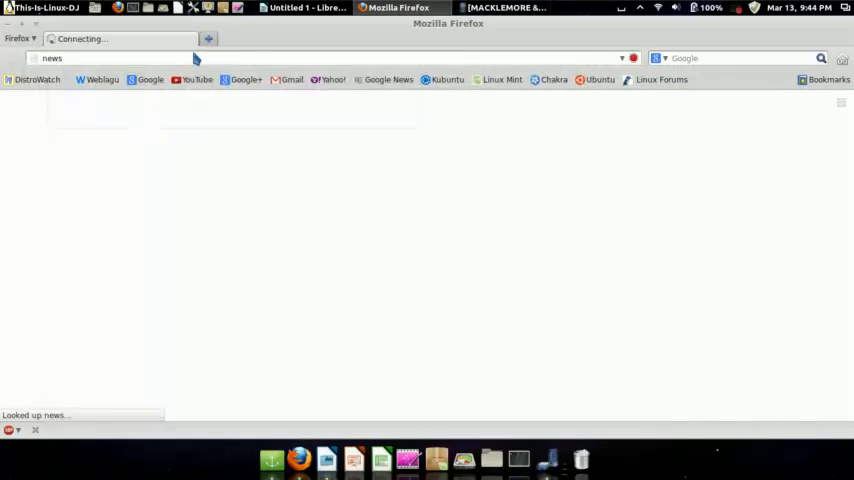
{"action": "key", "text": "Return"}
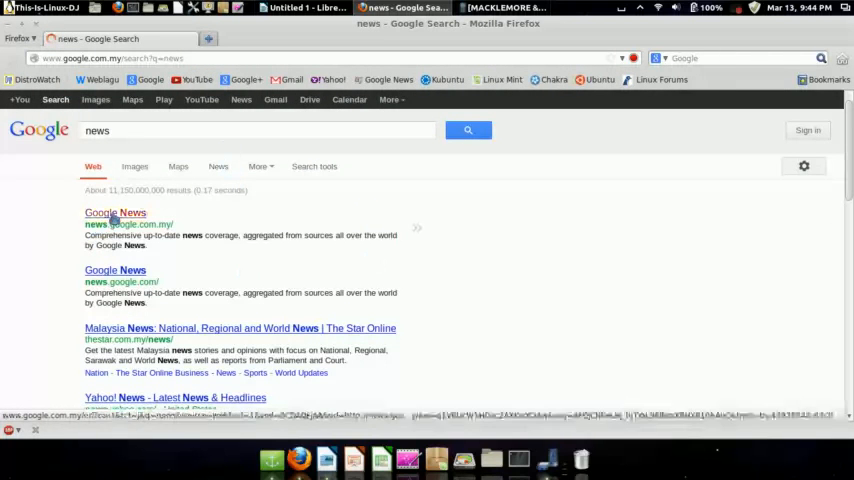
- Visit the Google News result and browse through its top stories
{"action": "left_click", "coordinate": [114, 212]}
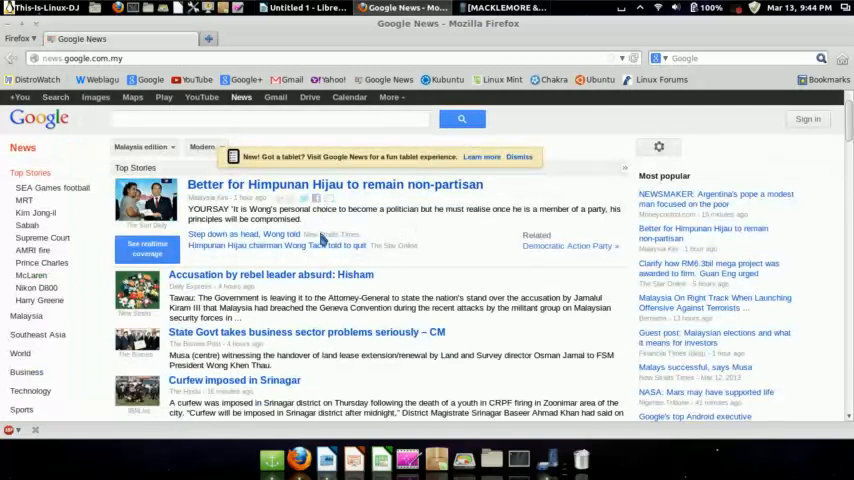
{"action": "mouse_move", "coordinate": [318, 232]}
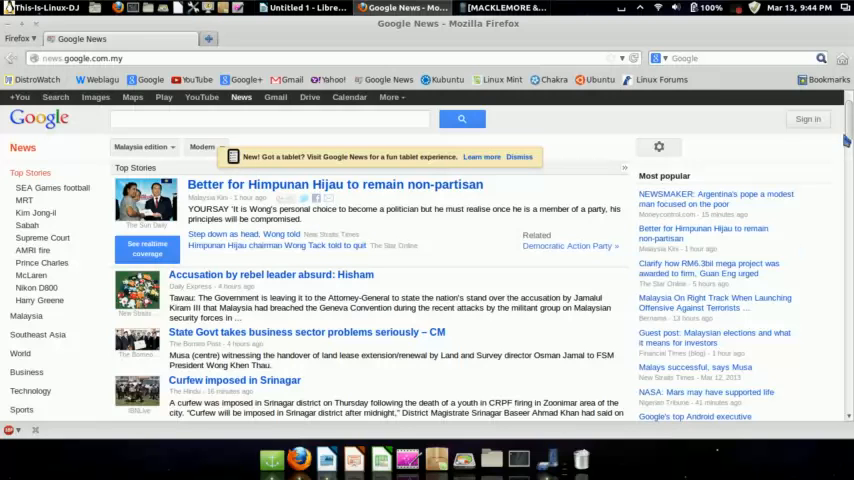
{"action": "scroll", "scroll_direction": "down", "scroll_amount": 3}
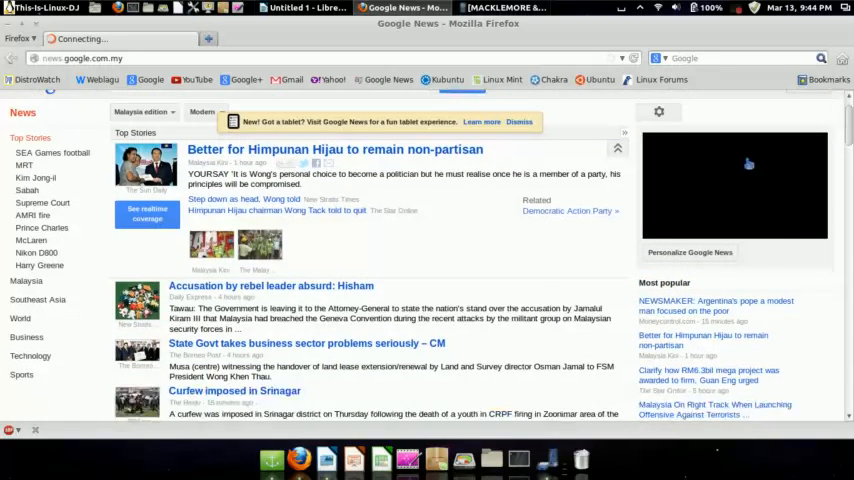
{"action": "scroll", "scroll_direction": "down", "scroll_amount": 3}
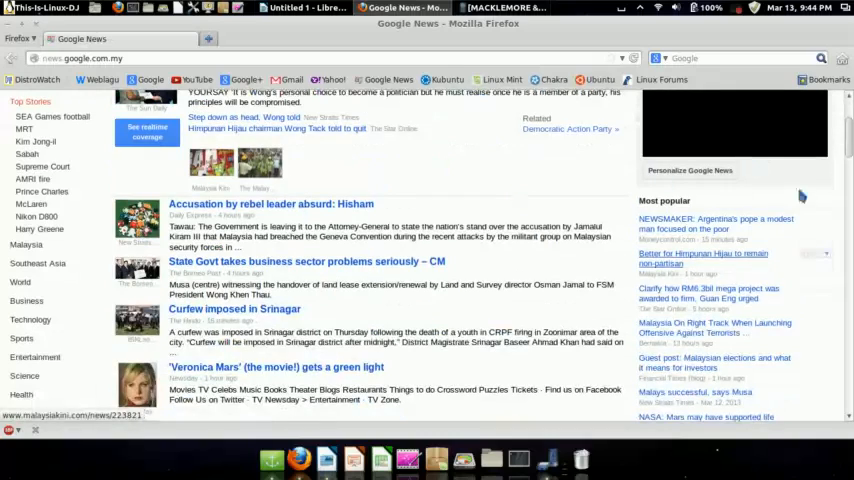
{"action": "scroll", "scroll_direction": "down", "scroll_amount": 3}
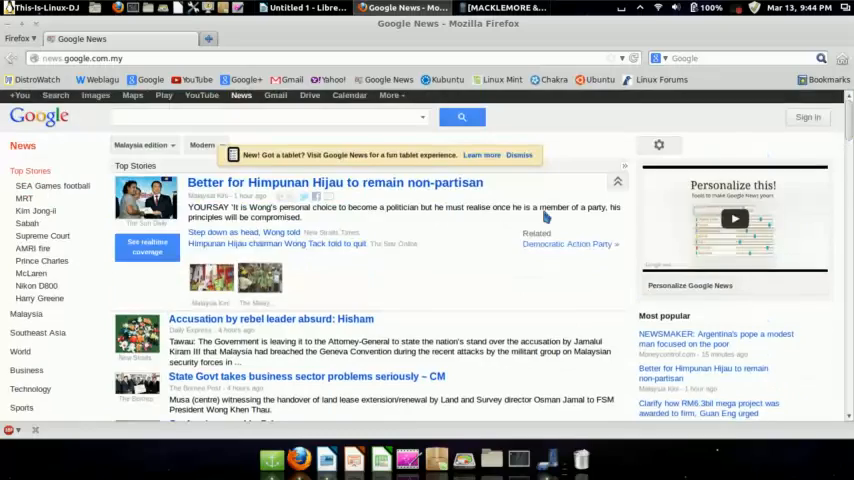
{"action": "scroll", "scroll_direction": "down", "scroll_amount": 3}
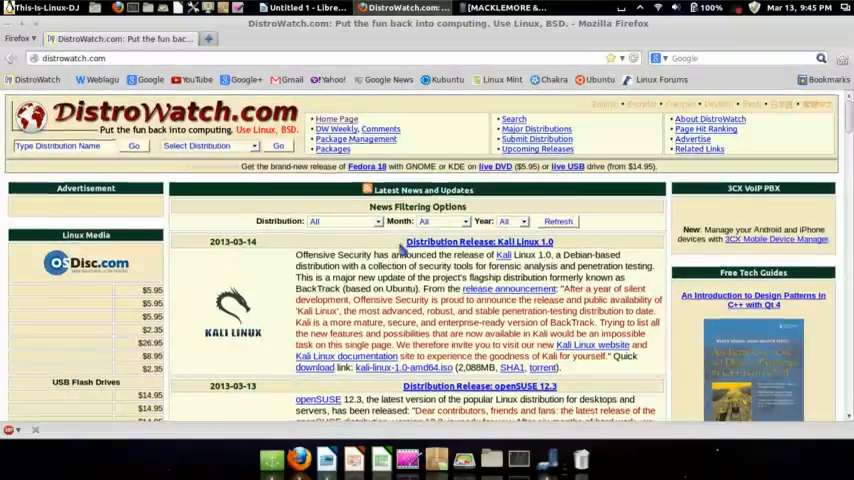
- Browse DistroWatch's Kubuntu page and follow through to the Kubuntu 12.10 site
{"action": "scroll", "scroll_direction": "down", "scroll_amount": 3}
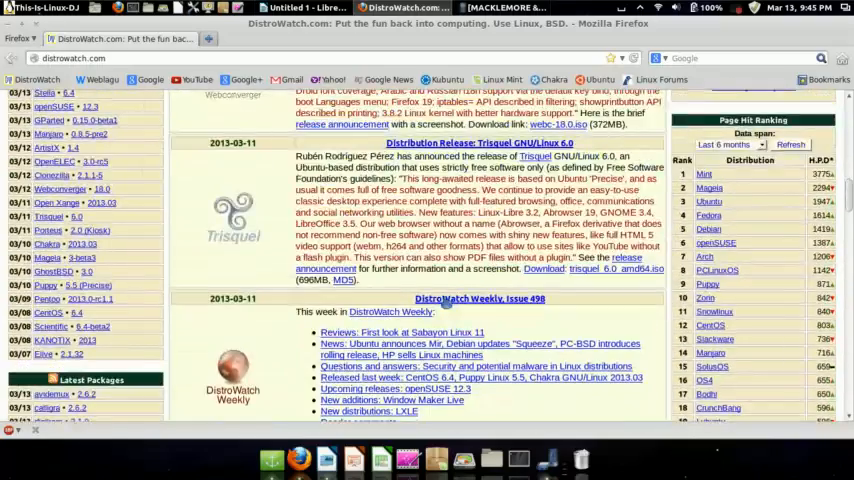
{"action": "scroll", "scroll_direction": "up", "scroll_amount": 3}
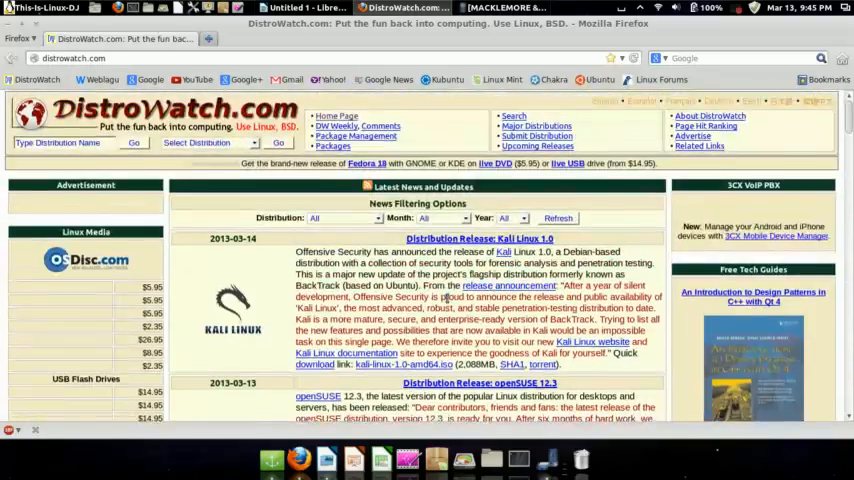
{"action": "scroll", "scroll_direction": "down", "scroll_amount": 3}
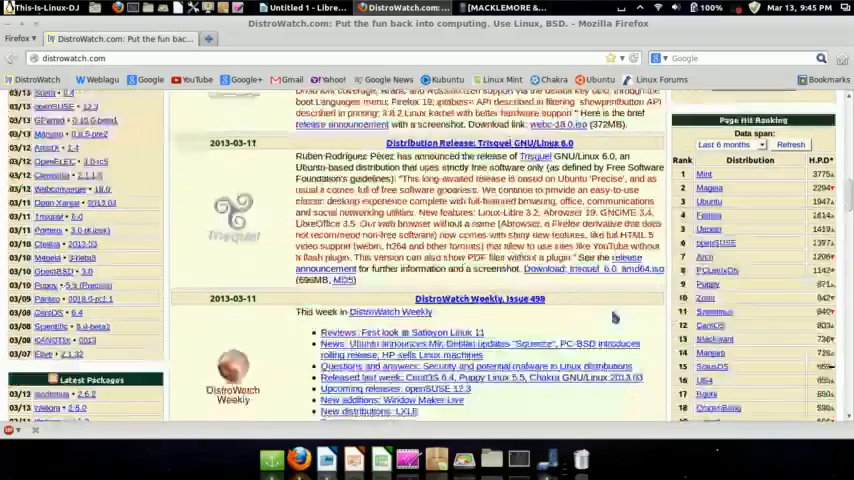
{"action": "scroll", "scroll_direction": "down", "scroll_amount": 3}
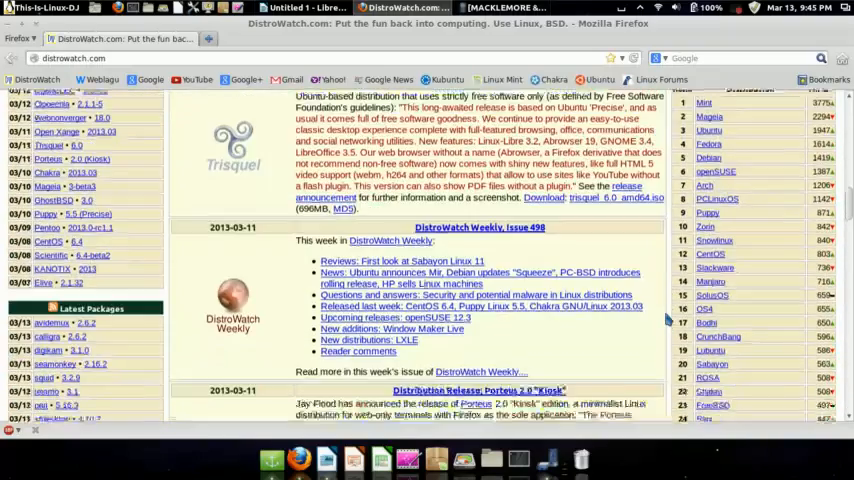
{"action": "scroll", "scroll_direction": "down", "scroll_amount": 3}
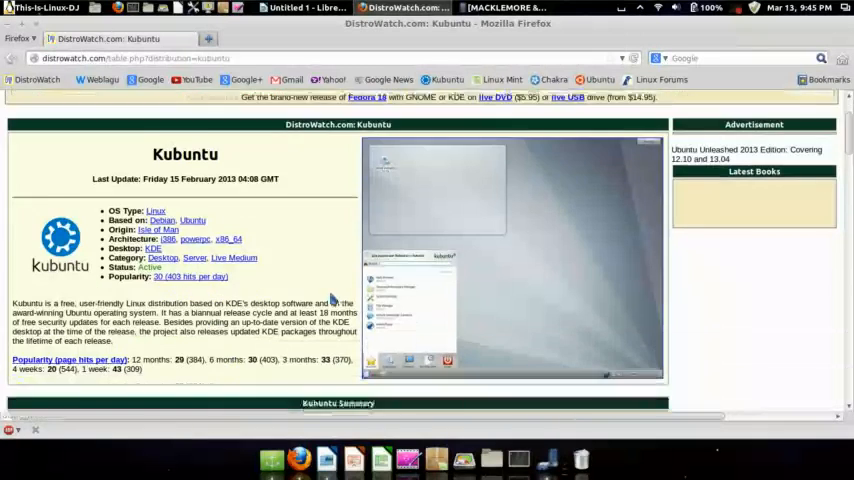
{"action": "scroll", "scroll_direction": "down", "scroll_amount": 3}
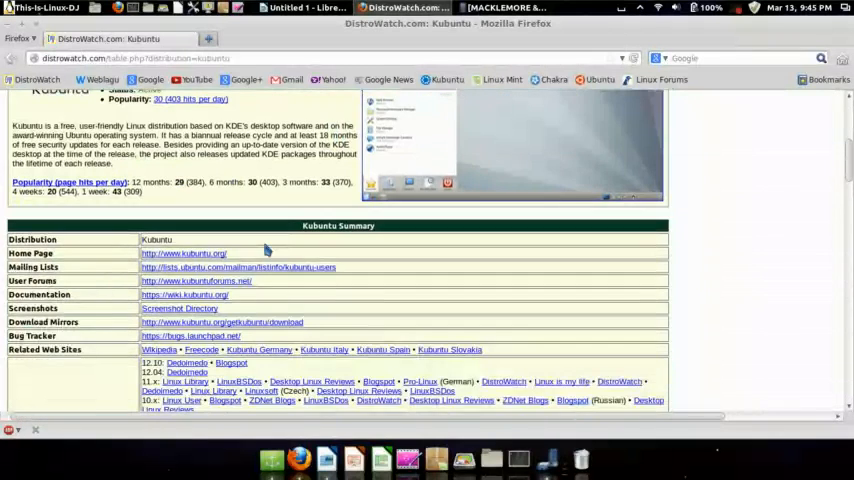
{"action": "left_click", "coordinate": [184, 252]}
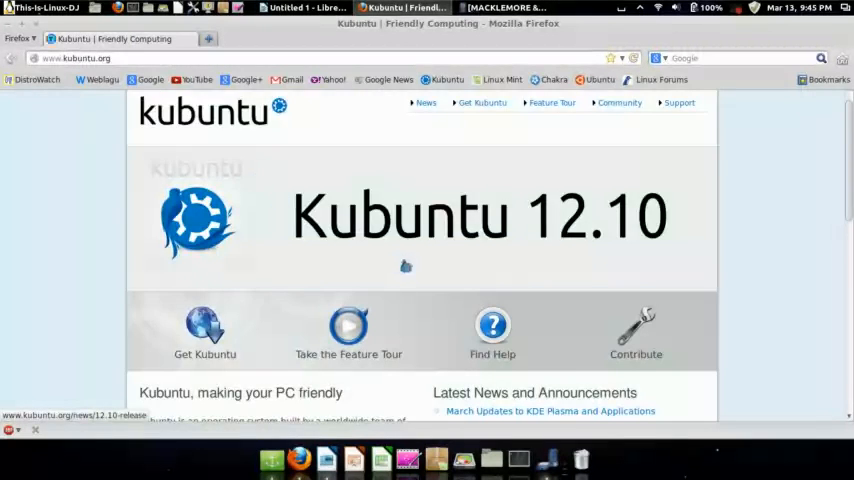
{"action": "scroll", "scroll_direction": "down", "scroll_amount": 3}
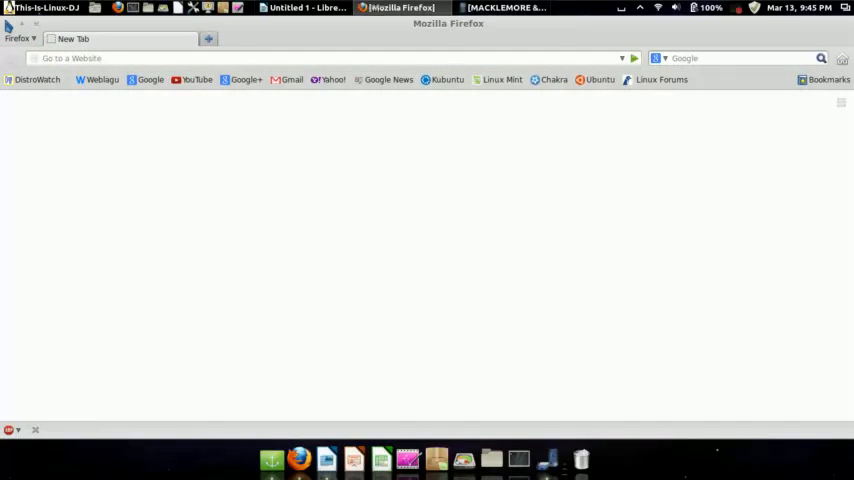
- Add 'Thanks for watching!!!! suscribe for more please like if u want!!!!!' after 'Watch this!' in the note
{"action": "left_click", "coordinate": [308, 8]}
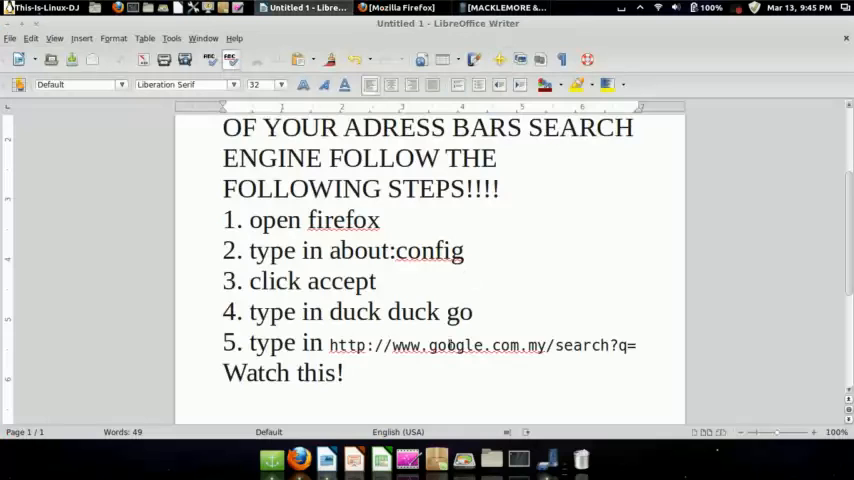
{"action": "left_click", "coordinate": [352, 372]}
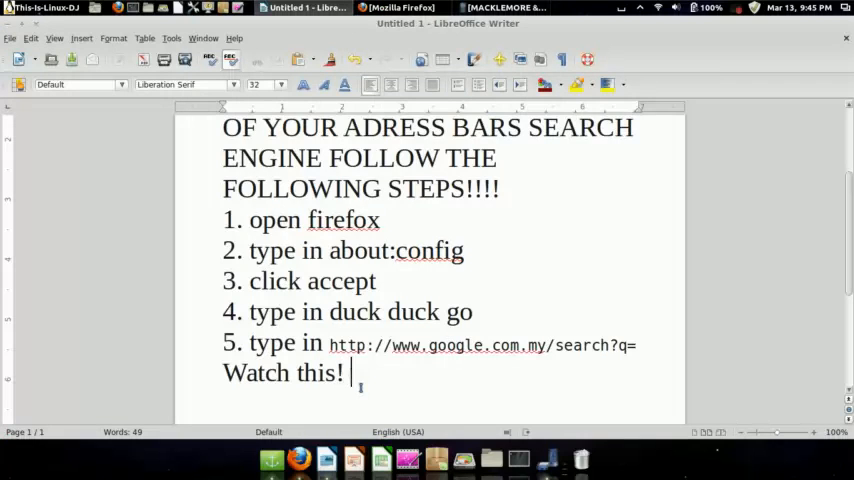
{"action": "type", "text": "T"}
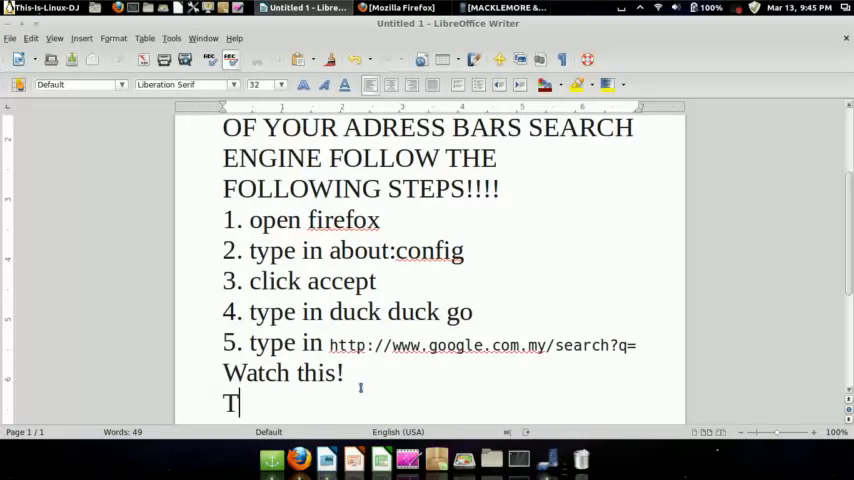
{"action": "type", "text": "hanks fo"}
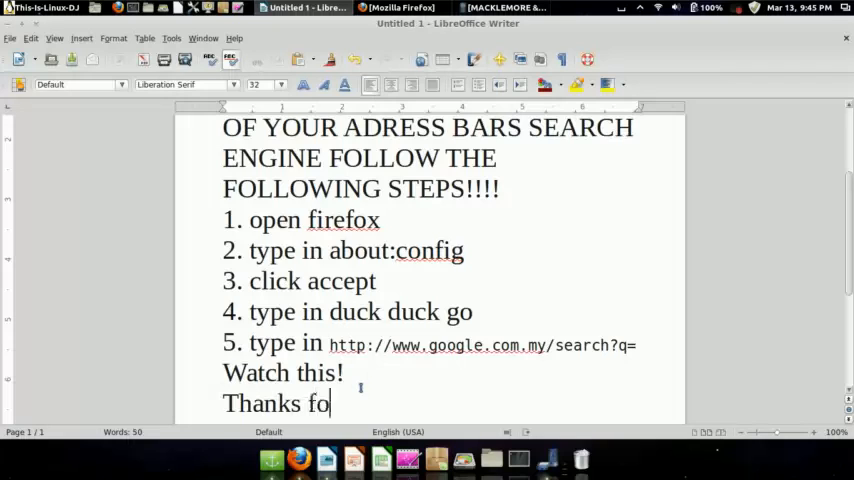
{"action": "type", "text": "r watch"}
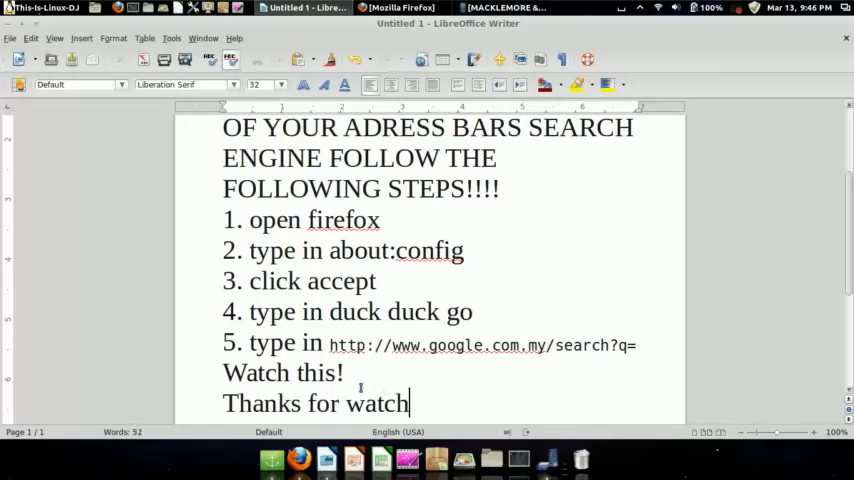
{"action": "type", "text": "ing!!!!"}
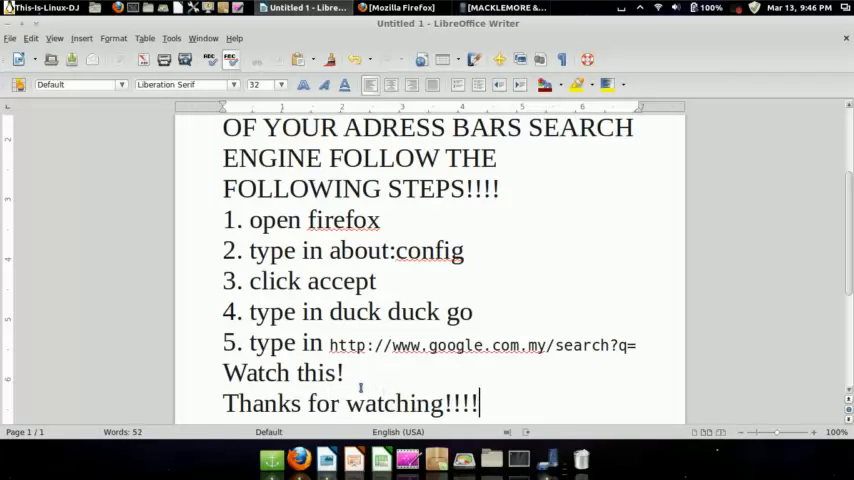
{"action": "type", "text": "suscri"}
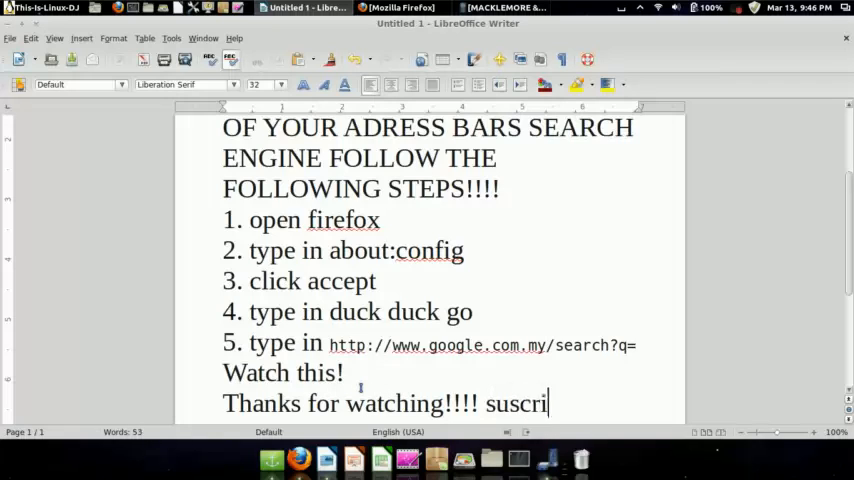
{"action": "type", "text": "be"}
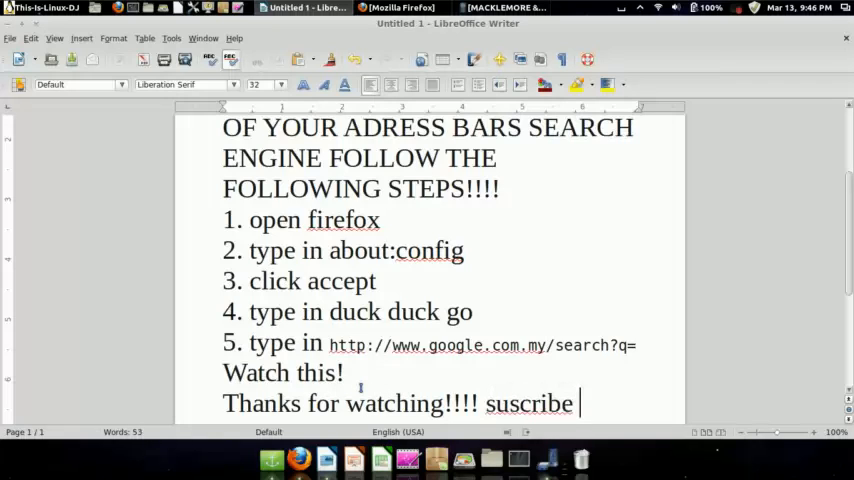
{"action": "type", "text": "for"}
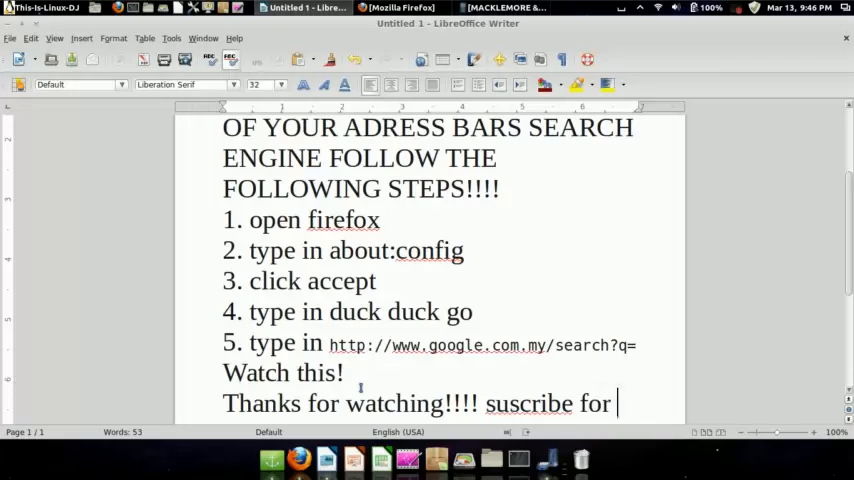
{"action": "type", "text": "more"}
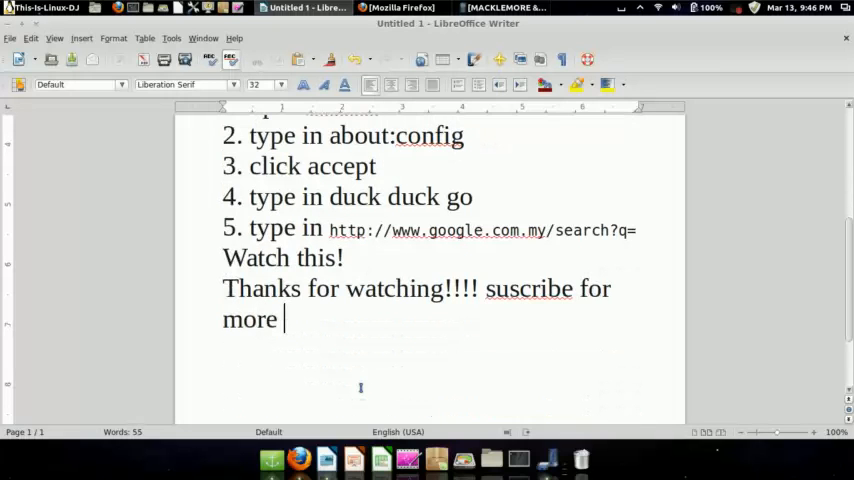
{"action": "type", "text": "please"}
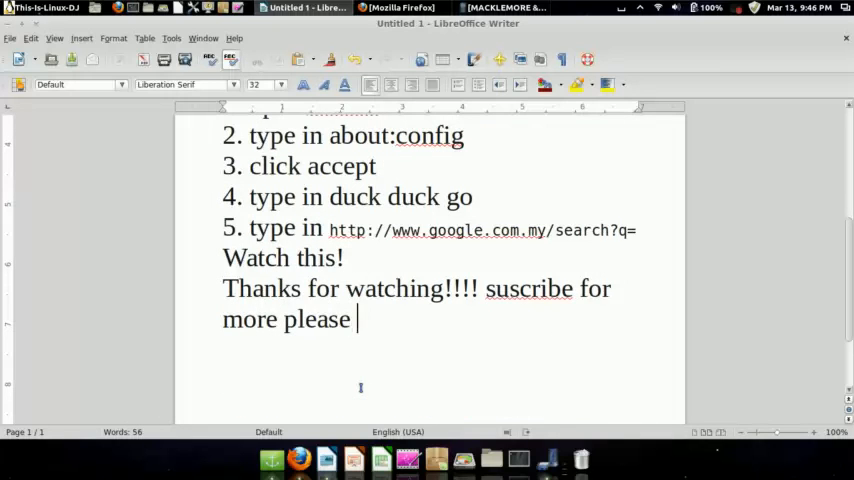
{"action": "type", "text": "like if"}
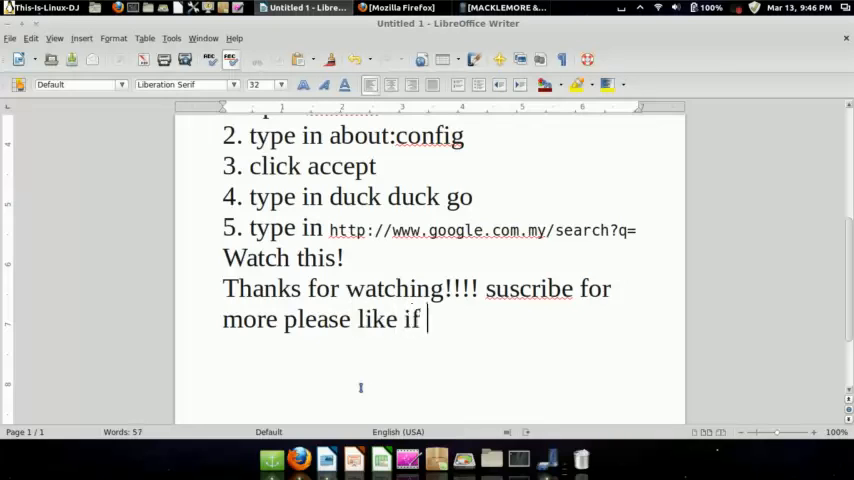
{"action": "type", "text": "u wan"}
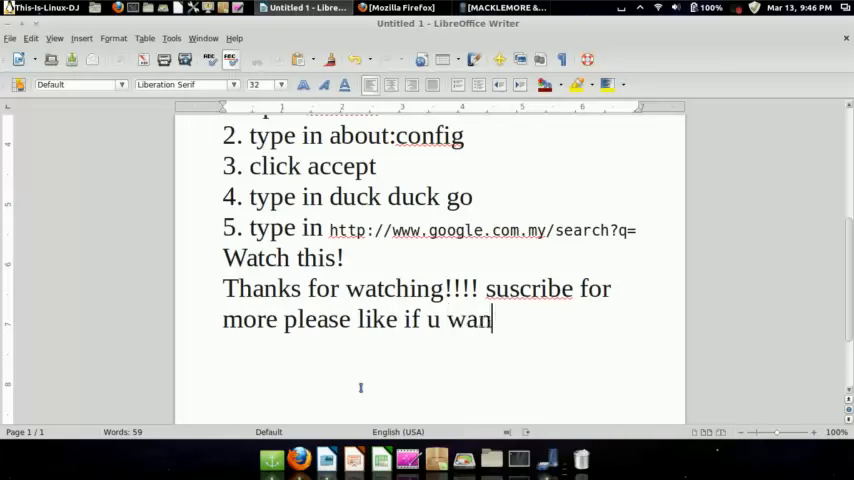
{"action": "type", "text": "t!!!!!"}
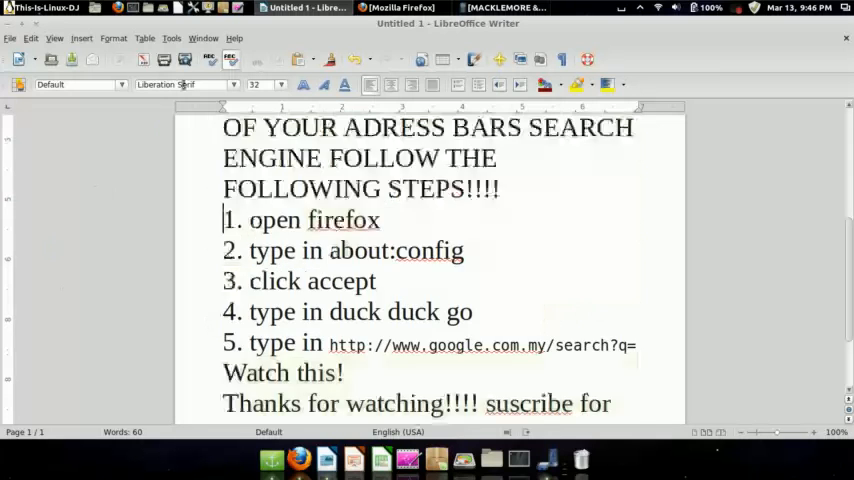
- End the note with 'MORE VIDEOS COMING SOON SORRY FOR LITTLE LAG! :('
{"action": "scroll", "scroll_direction": "down", "scroll_amount": 3}
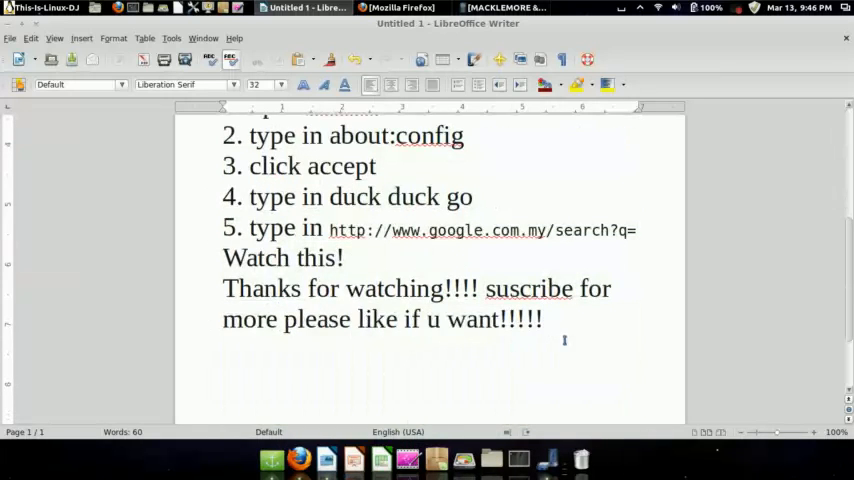
{"action": "type", "text": "MORE"}
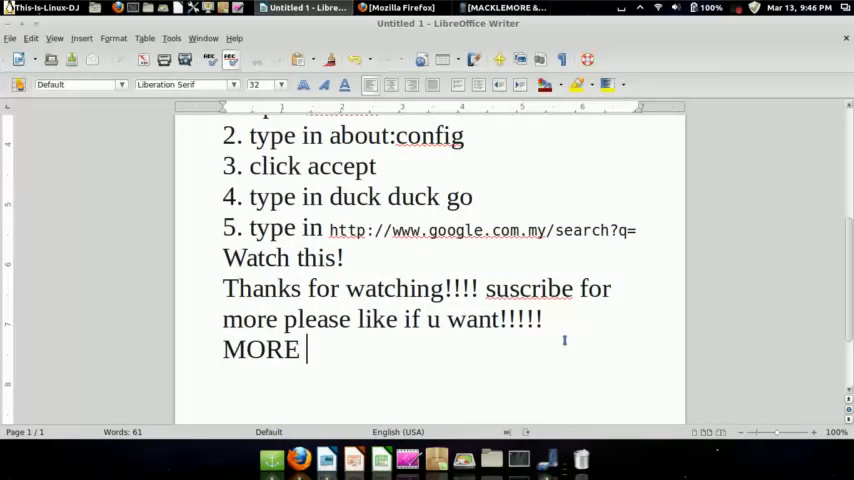
{"action": "type", "text": "VIDEOS"}
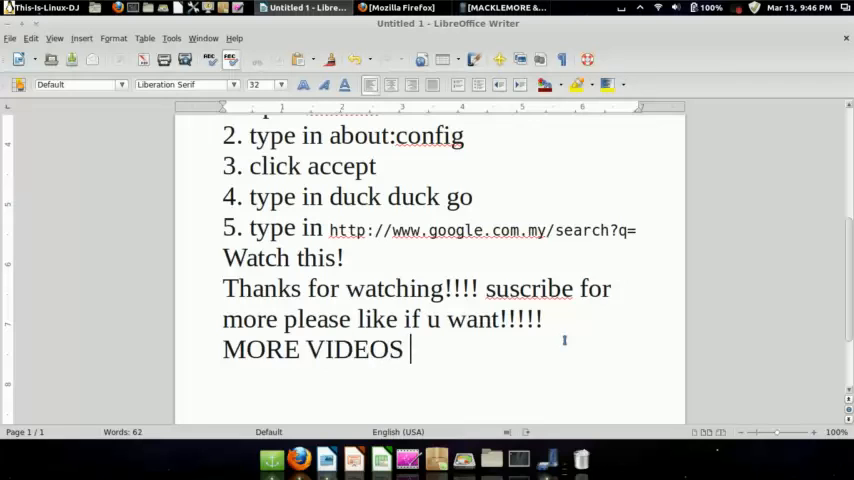
{"action": "type", "text": "COMING"}
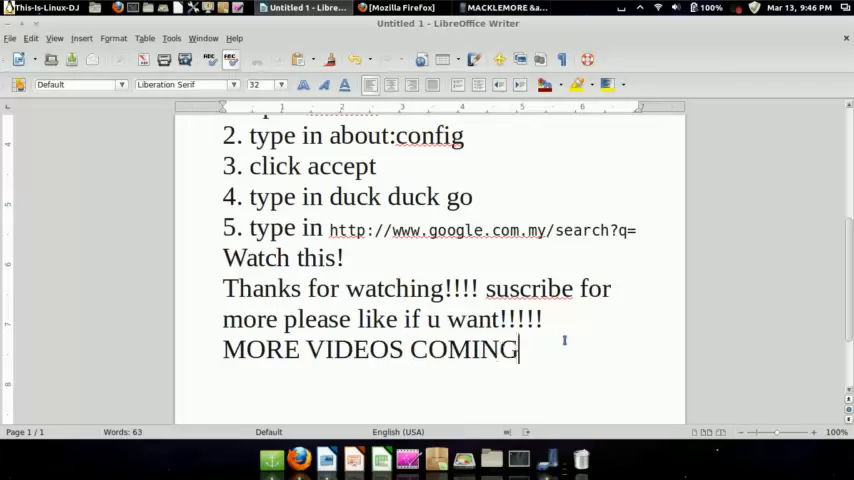
{"action": "type", "text": "SOON"}
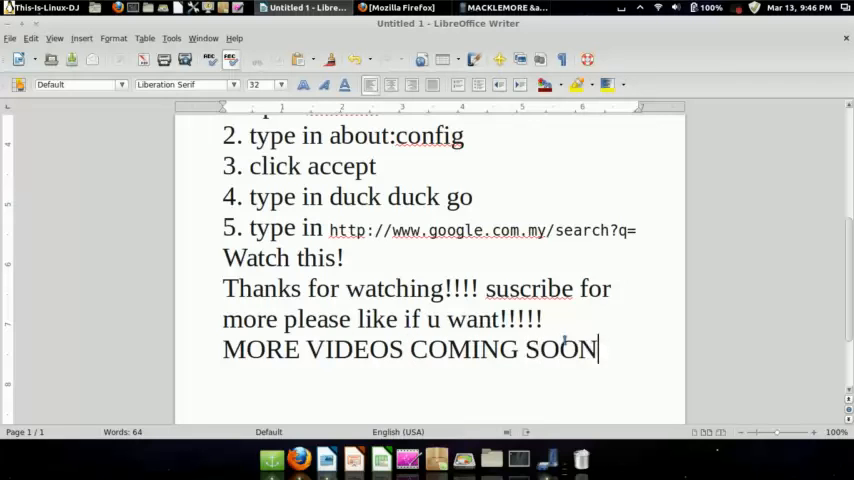
{"action": "type", "text": "SORRY"}
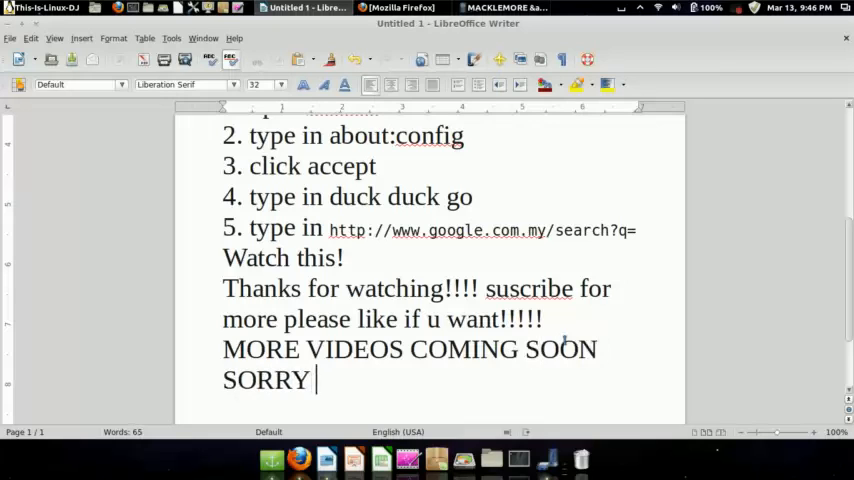
{"action": "type", "text": "FOR LI"}
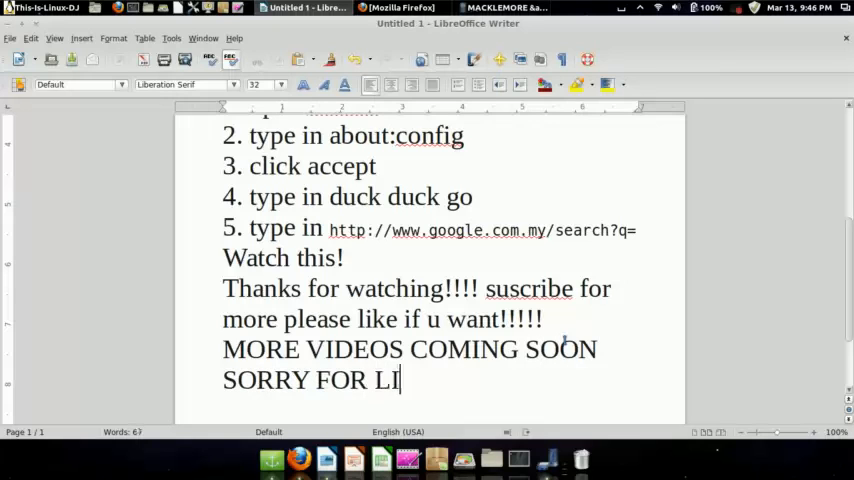
{"action": "type", "text": "TTLE LA"}
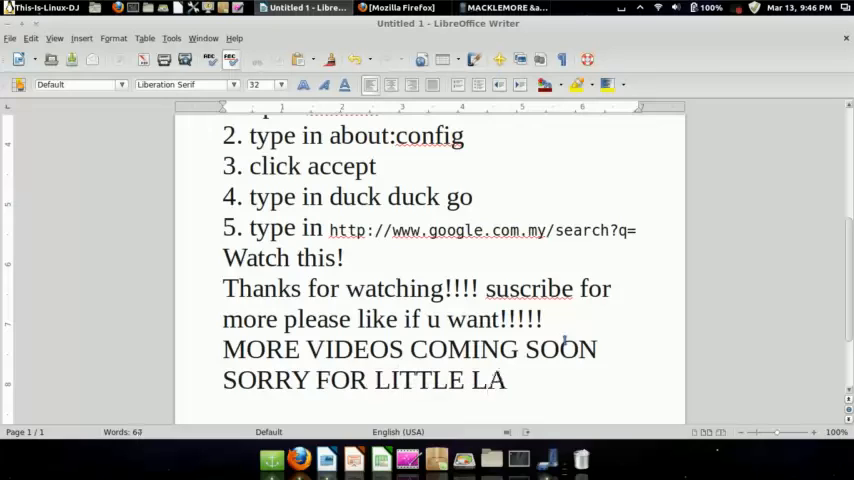
{"action": "type", "text": "G!"}
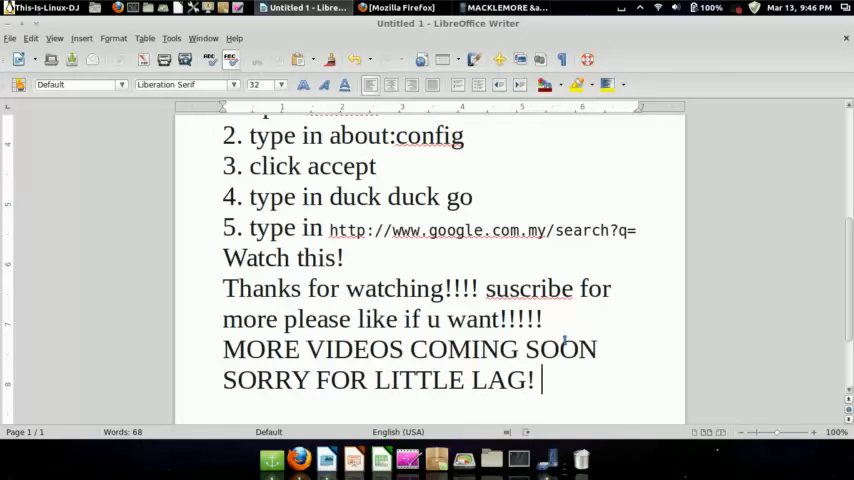
{"action": "type", "text": ":("}
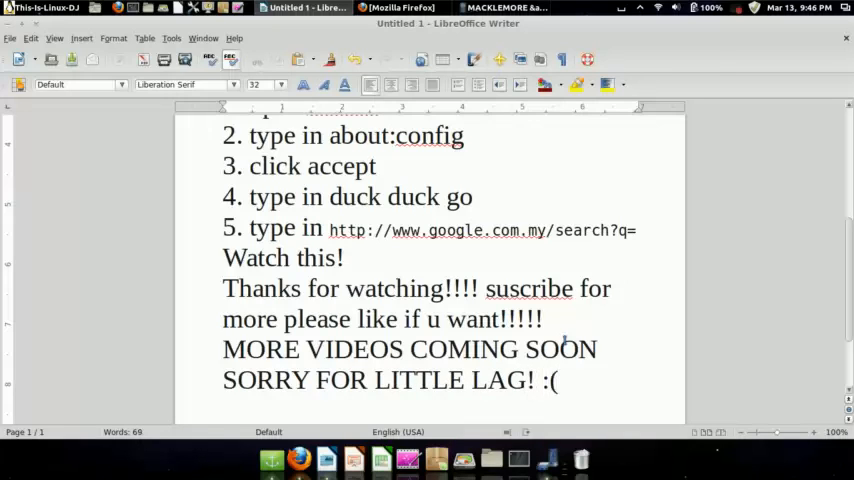